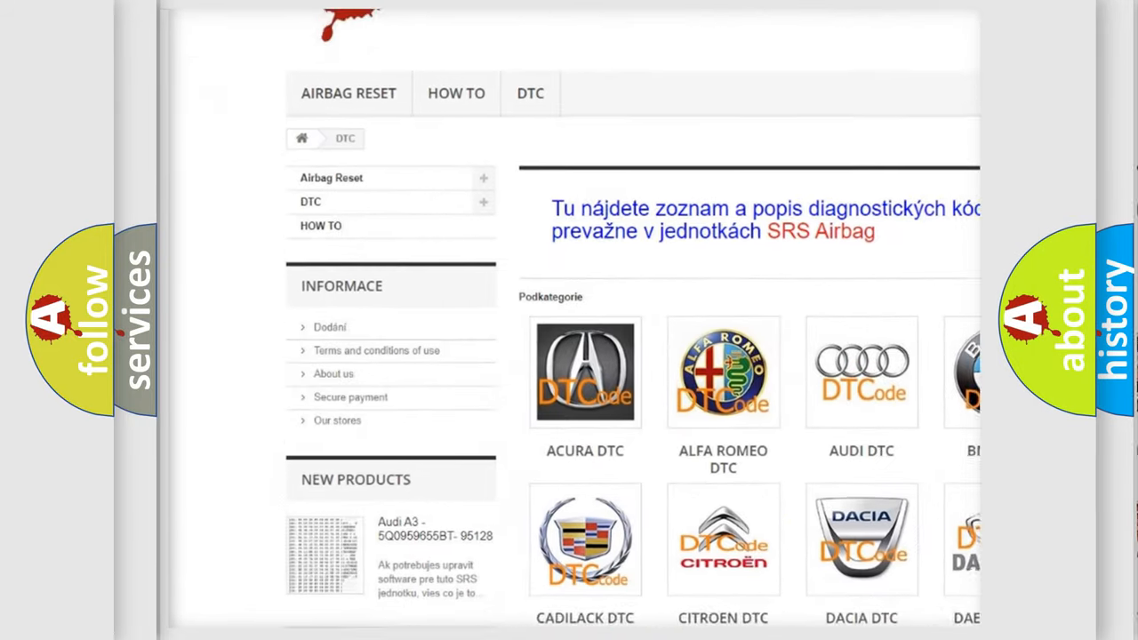
scroll(down, 3)
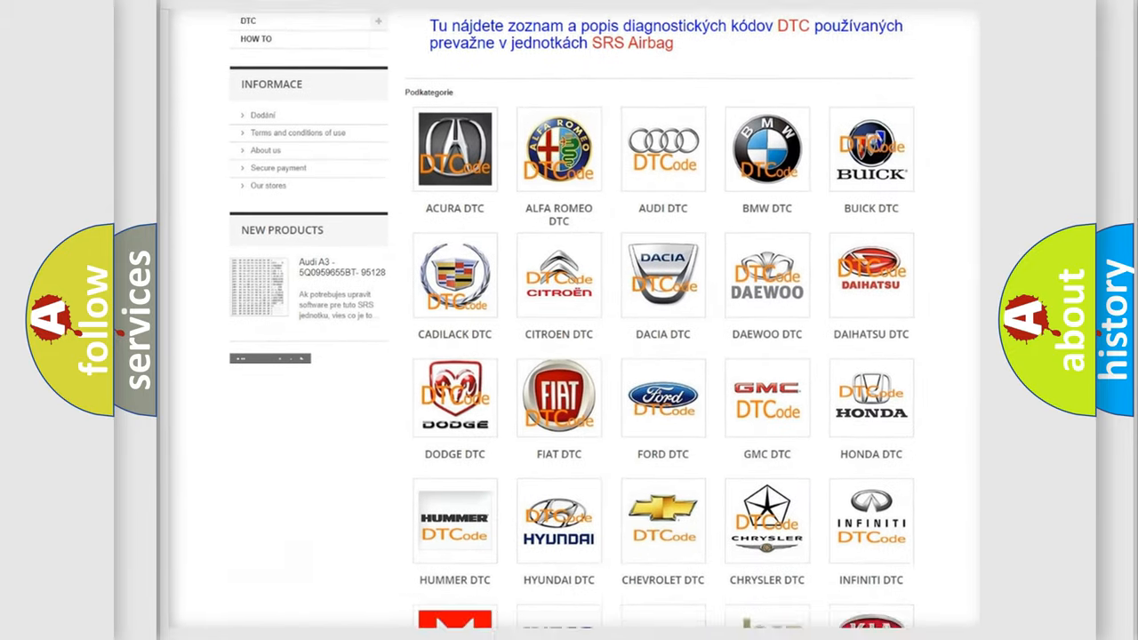
scroll(down, 3)
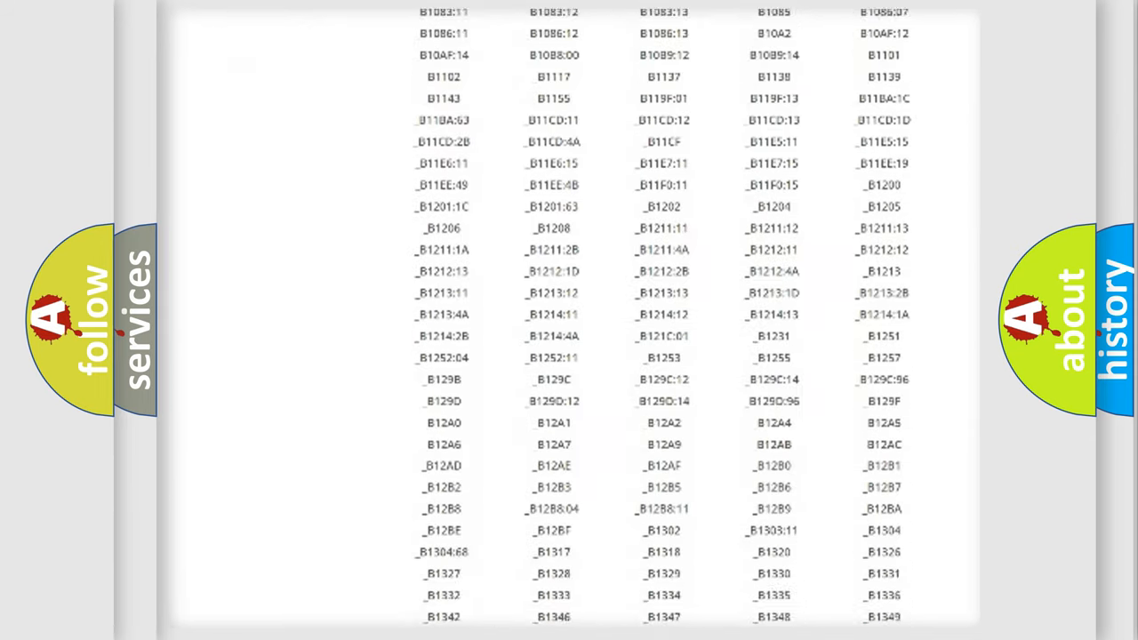
scroll(down, 3)
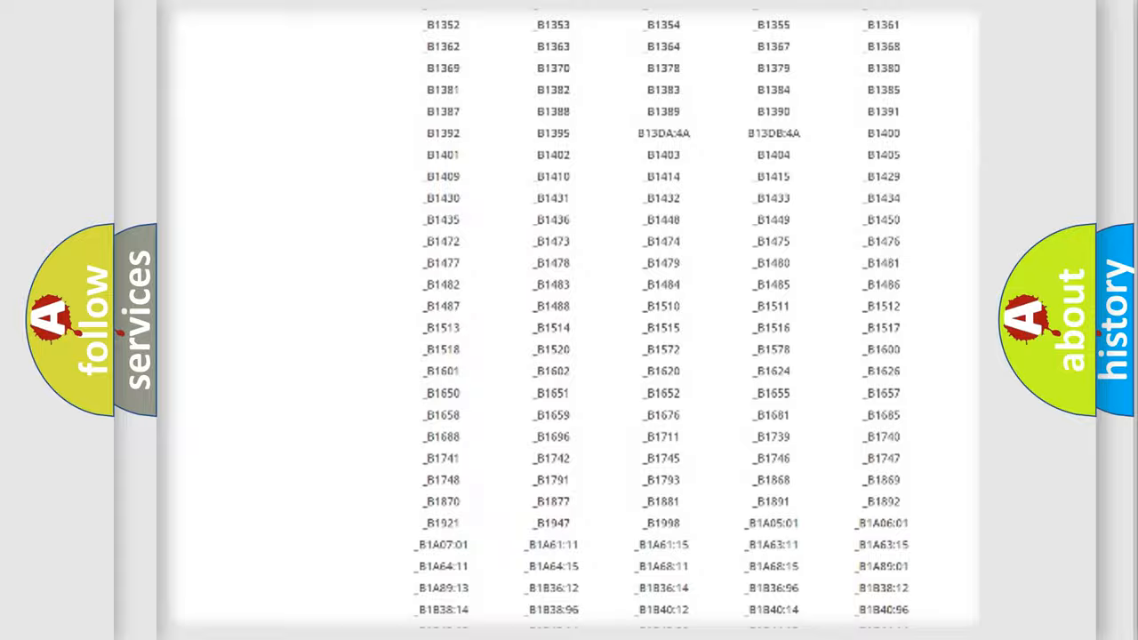